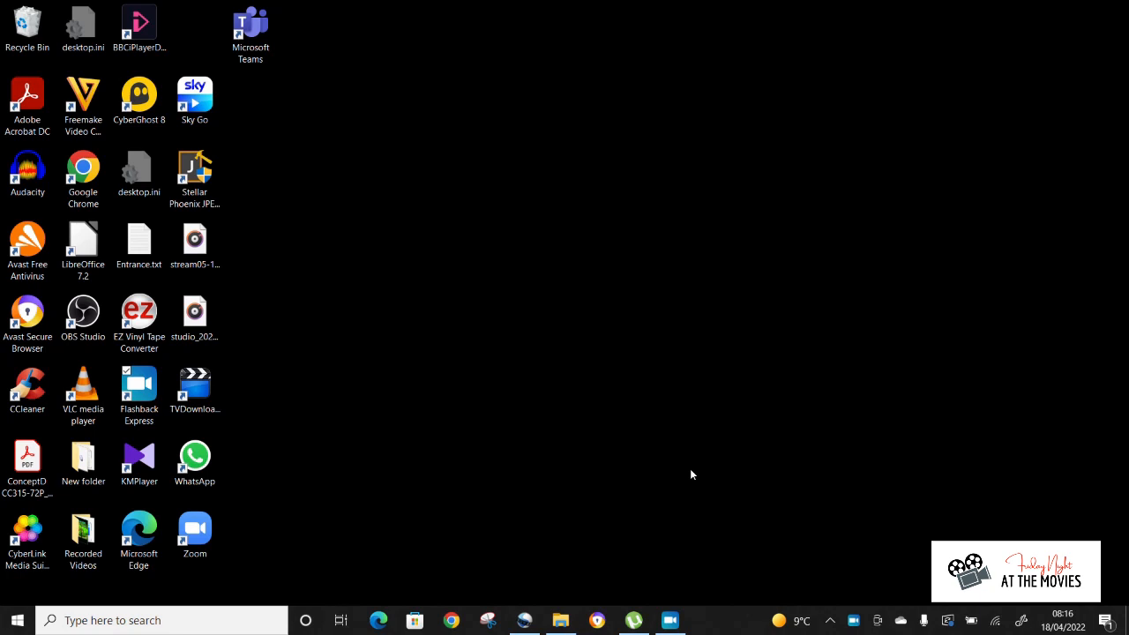
# - Start OBS Studio from its desktop shortcut, showing the scene with the Video Capture Device source
pyautogui.click(194, 383)
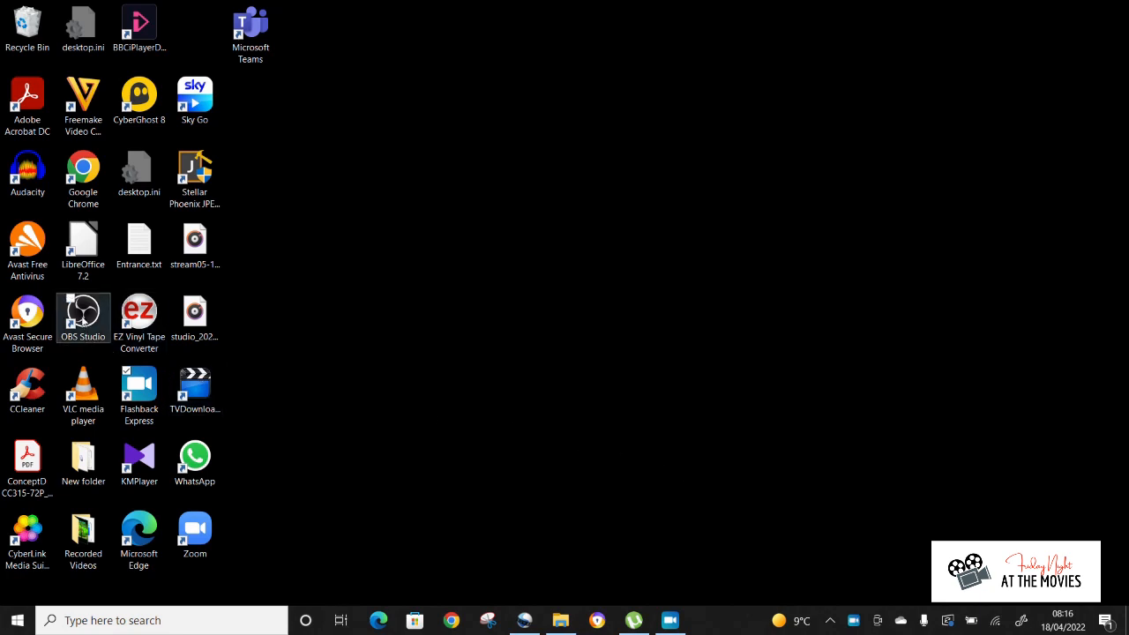
pyautogui.click(83, 314)
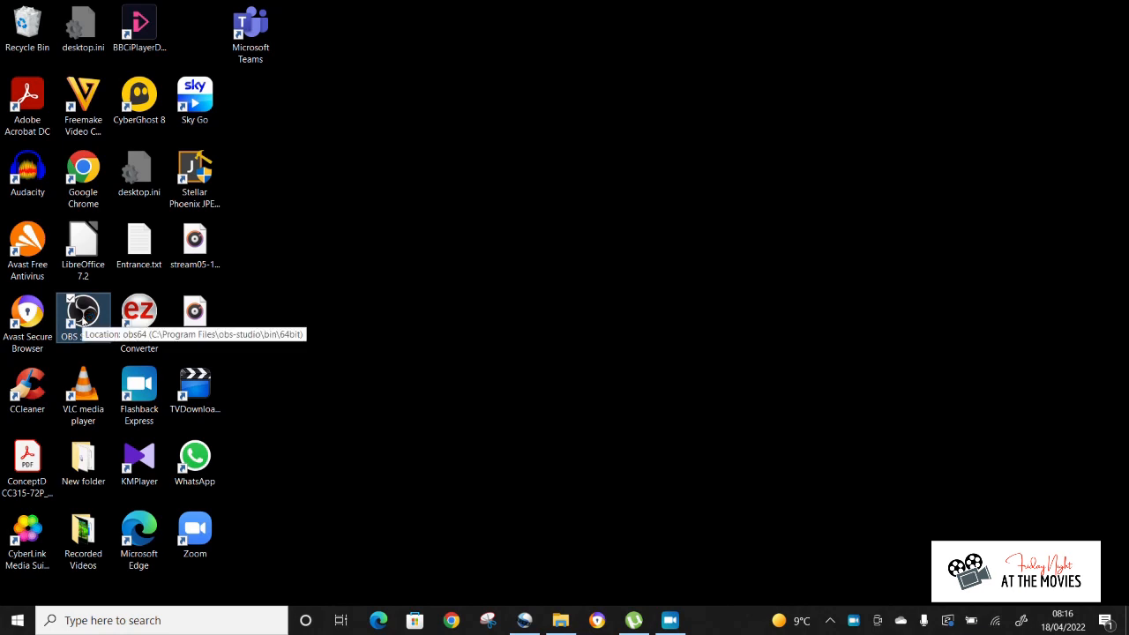
pyautogui.doubleClick(83, 318)
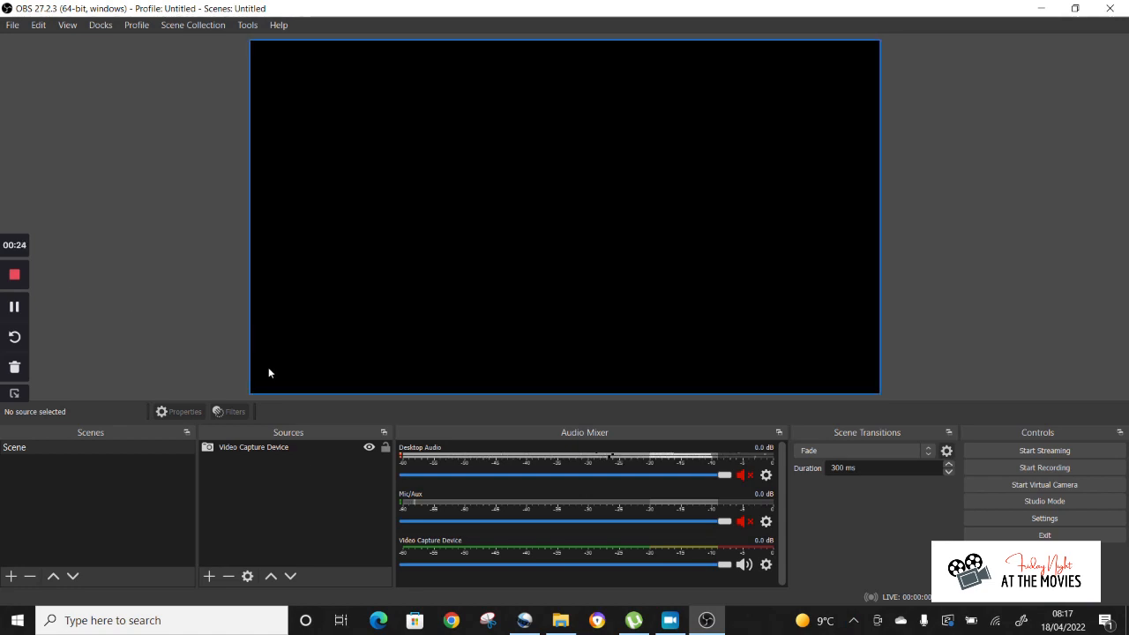
# - Review the Video Capture Device properties: custom 1080x960 resolution, FPS, colour format and microphone array audio
pyautogui.click(255, 448)
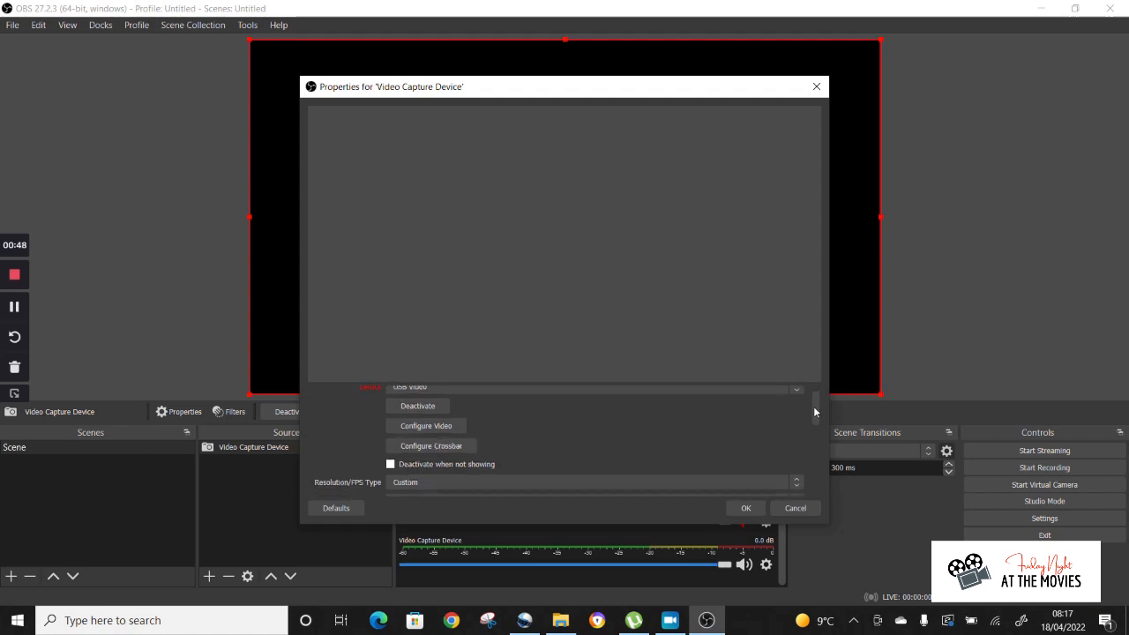
pyautogui.scroll(-3)
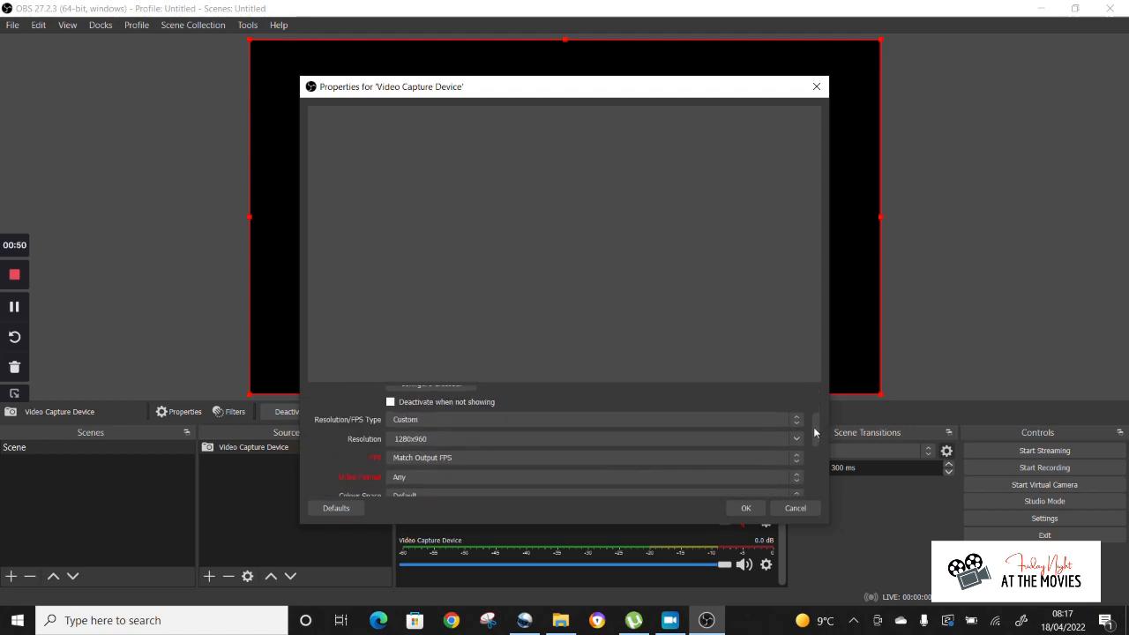
pyautogui.scroll(-3)
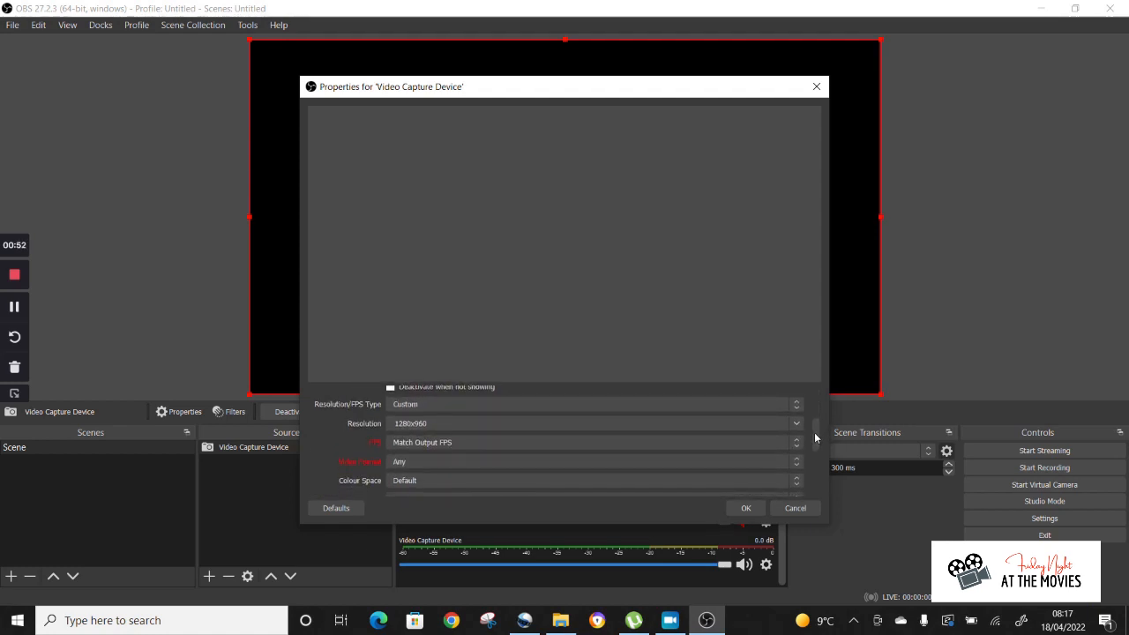
pyautogui.scroll(-3)
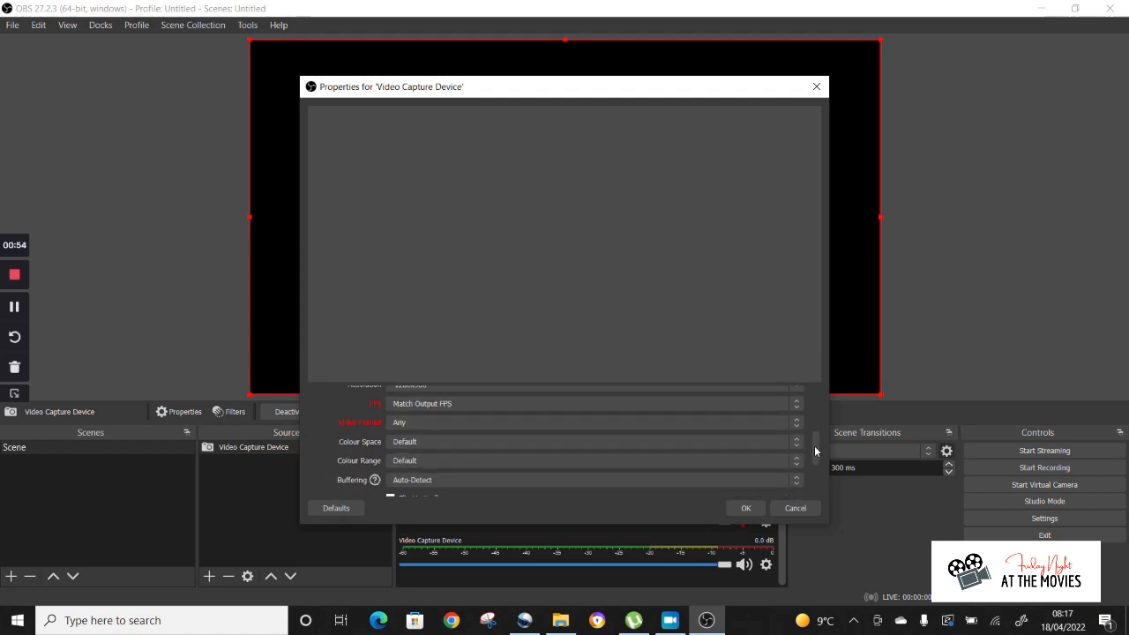
pyautogui.scroll(-3)
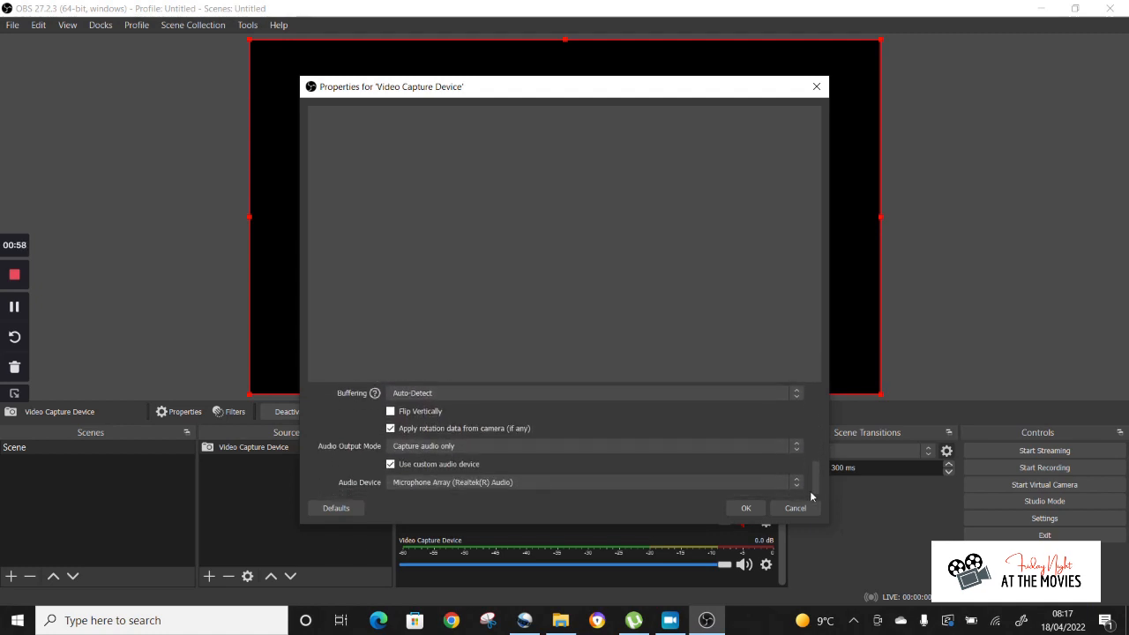
pyautogui.click(591, 484)
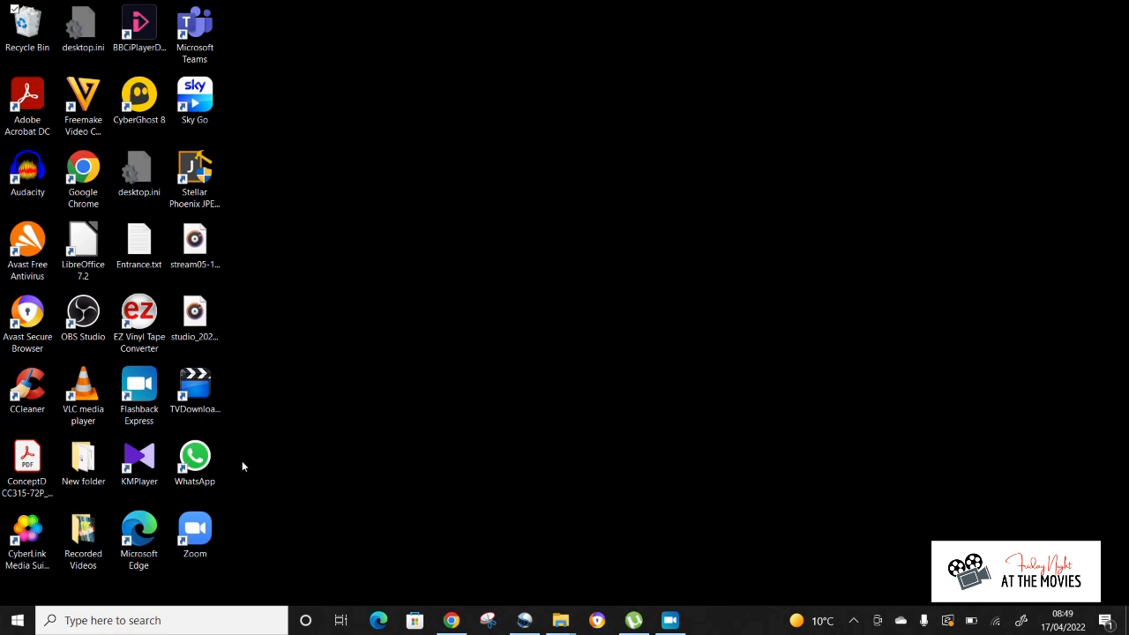
pyautogui.click(83, 529)
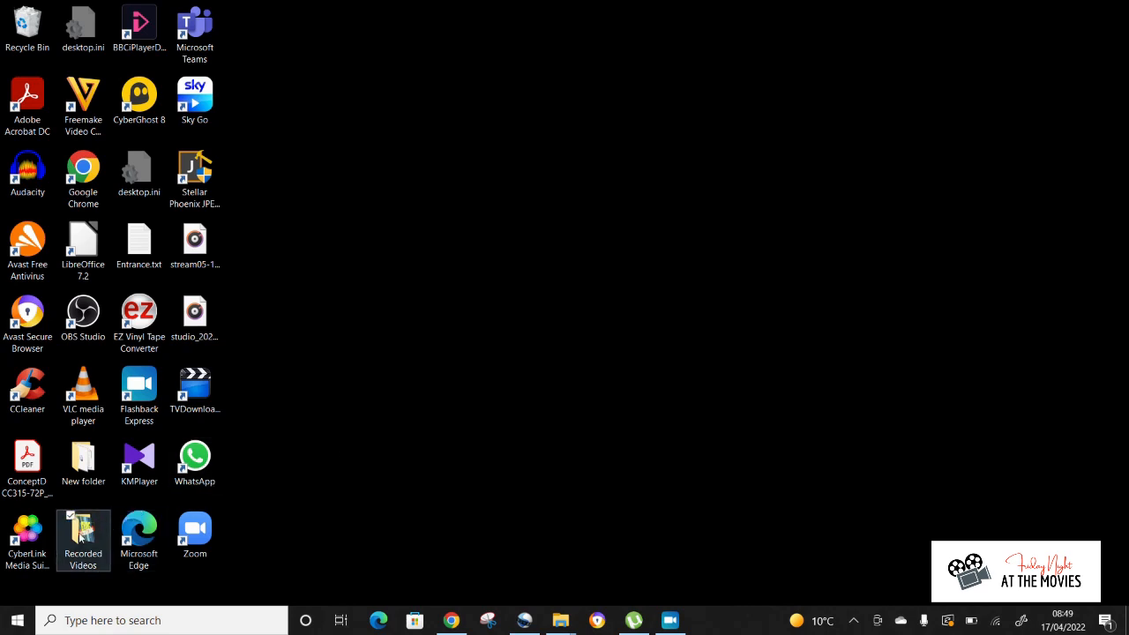
pyautogui.doubleClick(83, 536)
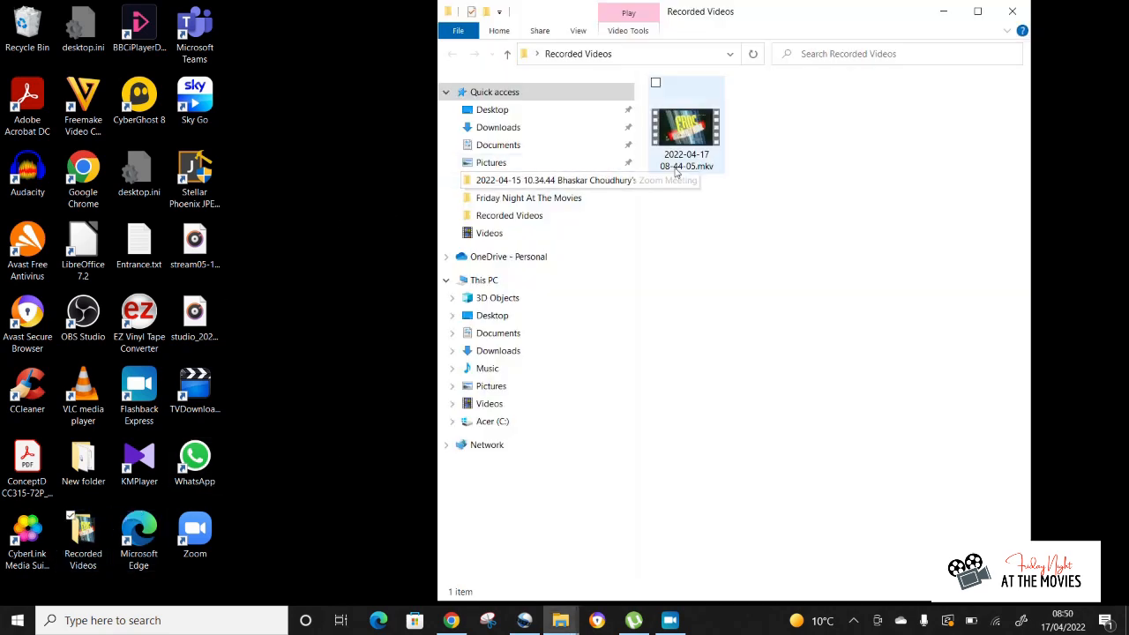
pyautogui.doubleClick(686, 127)
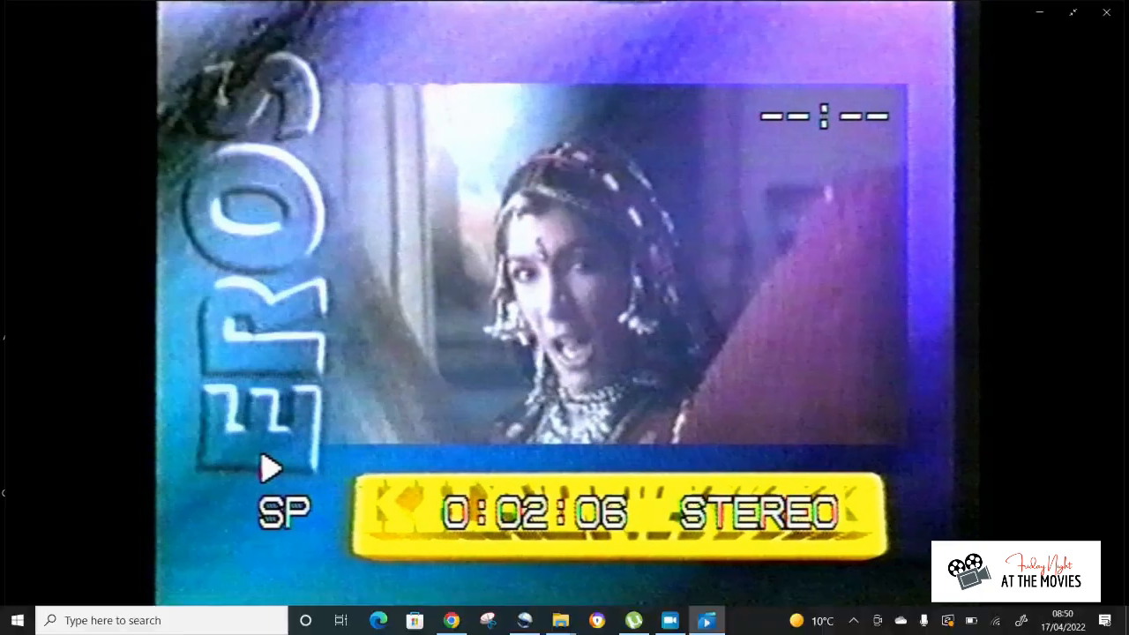
pyautogui.moveTo(564, 353)
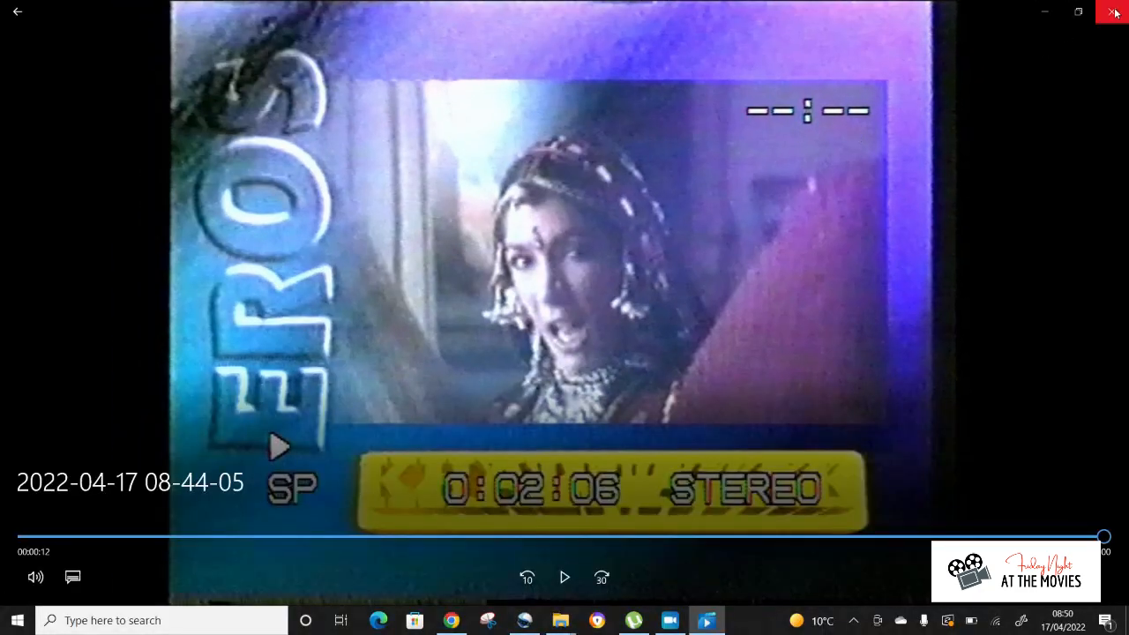
# - Reveal the playback bar while the recorded VHS clip plays in Films & TV
pyautogui.click(1115, 10)
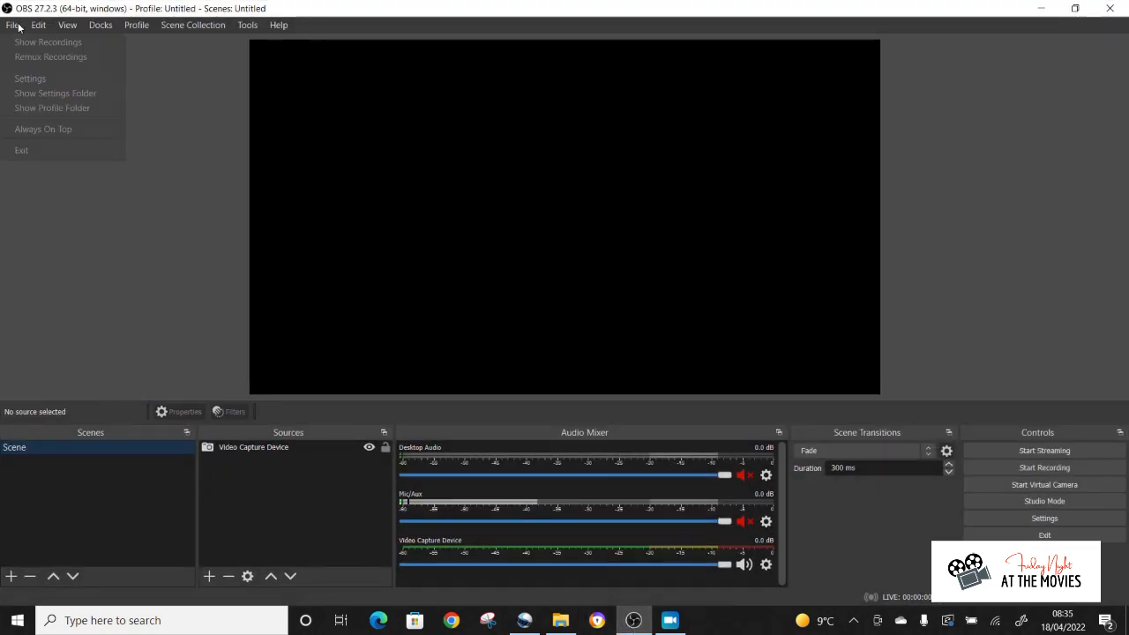
# - Browse for the Recording Path under Settings › Output, landing in Desktop › Recorded Videos
pyautogui.click(28, 81)
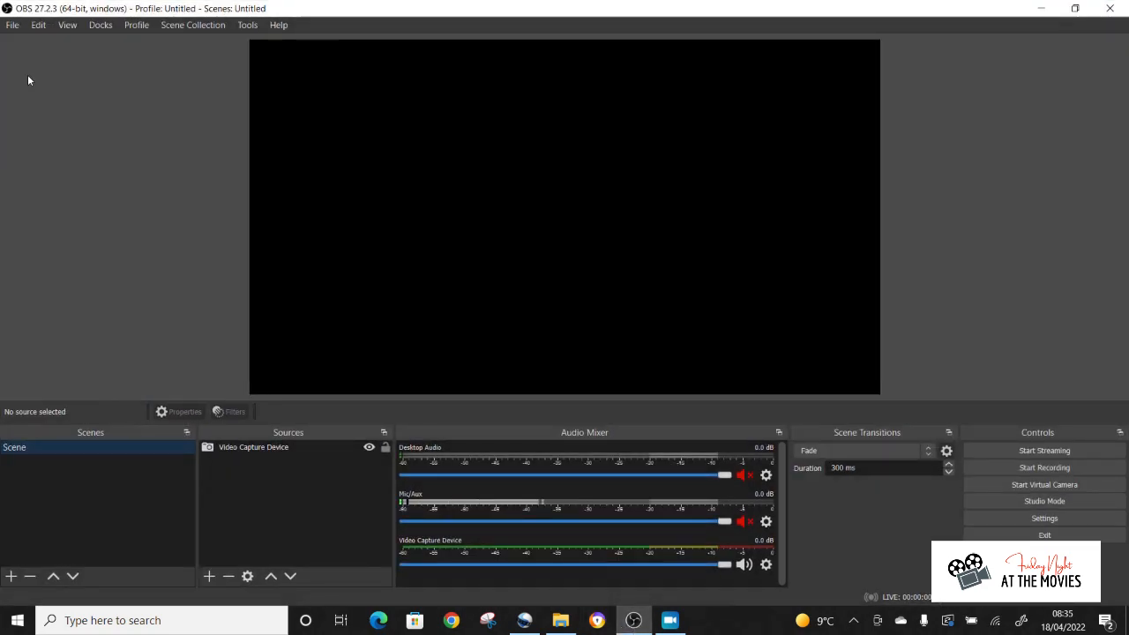
pyautogui.click(1045, 519)
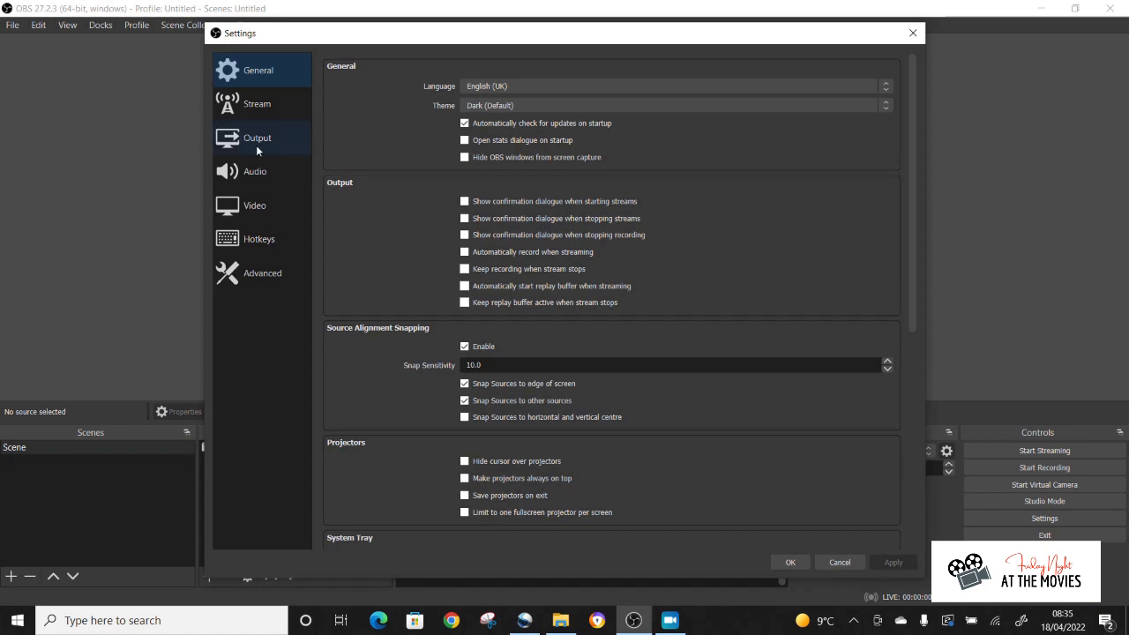
pyautogui.click(258, 138)
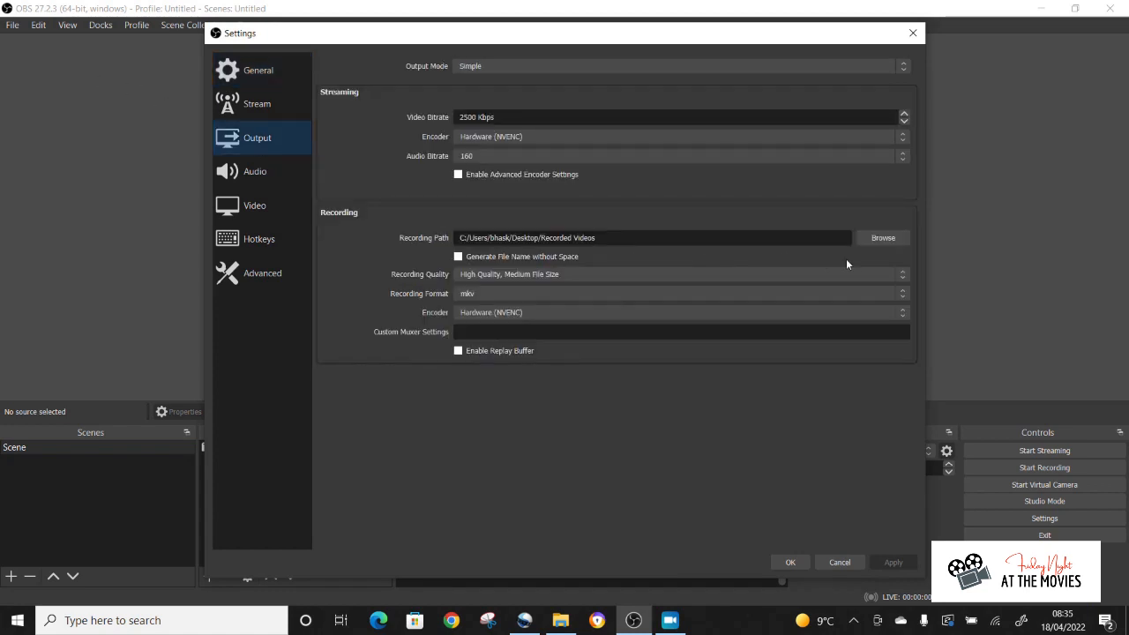
pyautogui.click(883, 236)
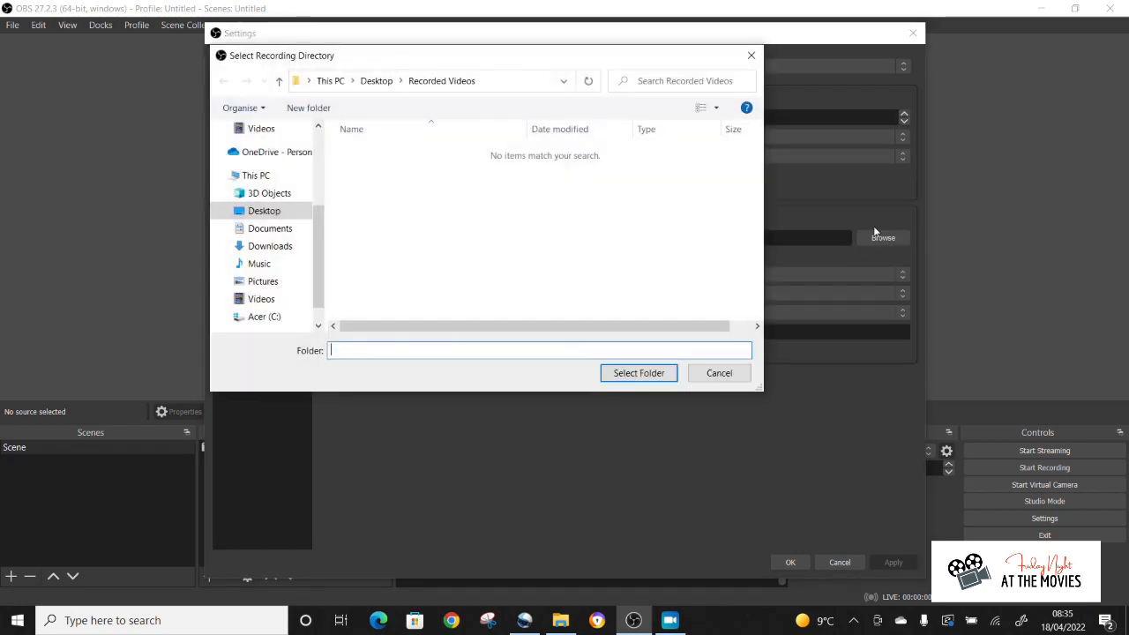